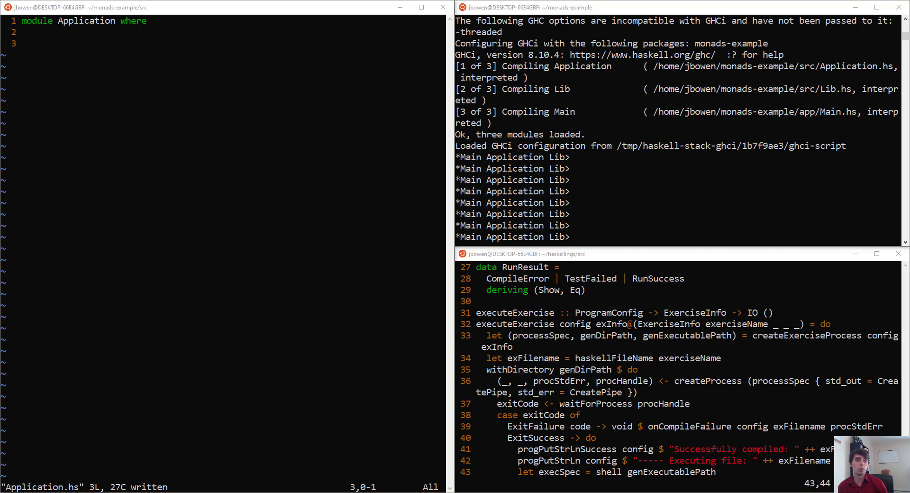
mouse_move(269, 331)
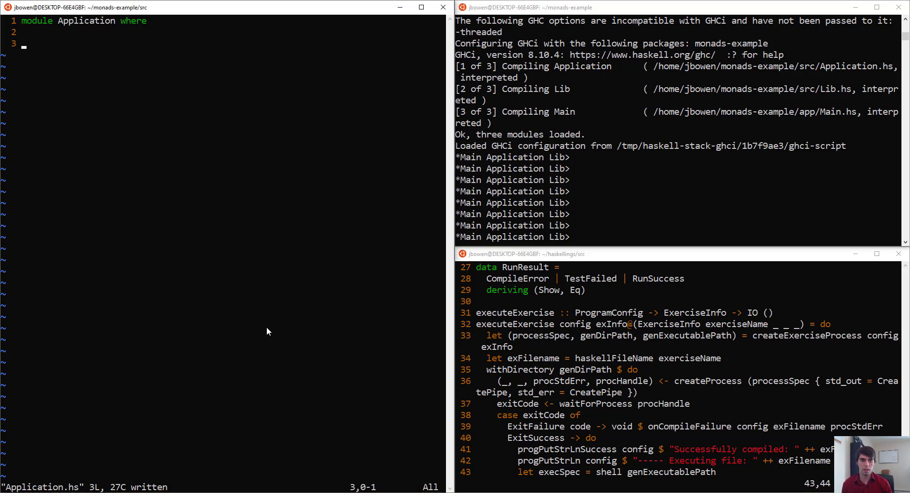
Begin a ($) operator fragment on a new line below the module declaration.
type("i$L")
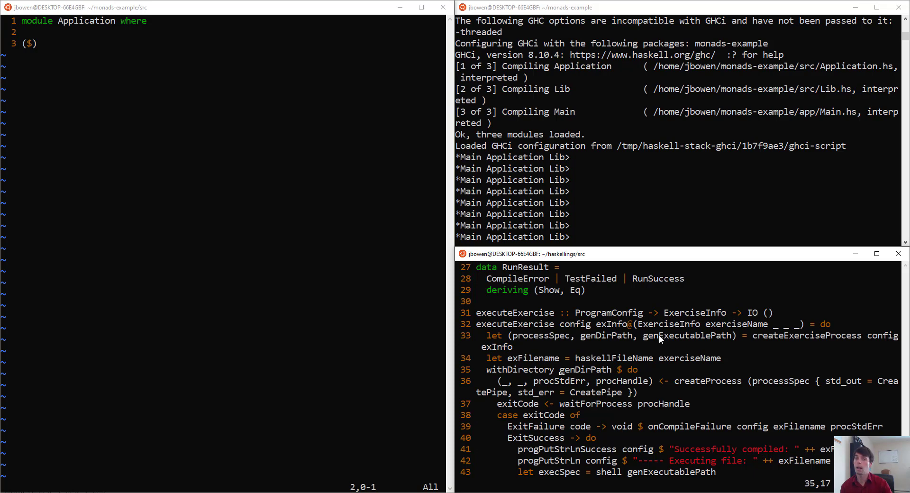
left_click(487, 370)
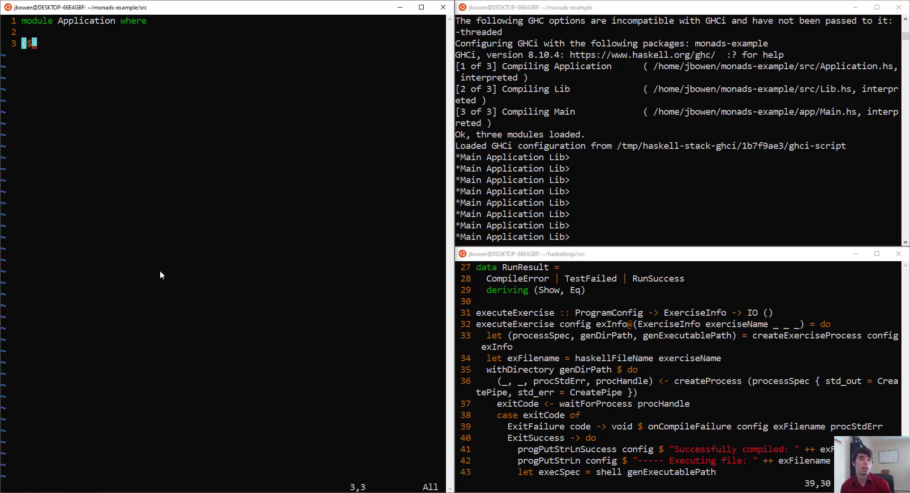
Write ($) :: (a -> b) -> a -> b followed by the definition f $ a = f a.
type("($) ::")
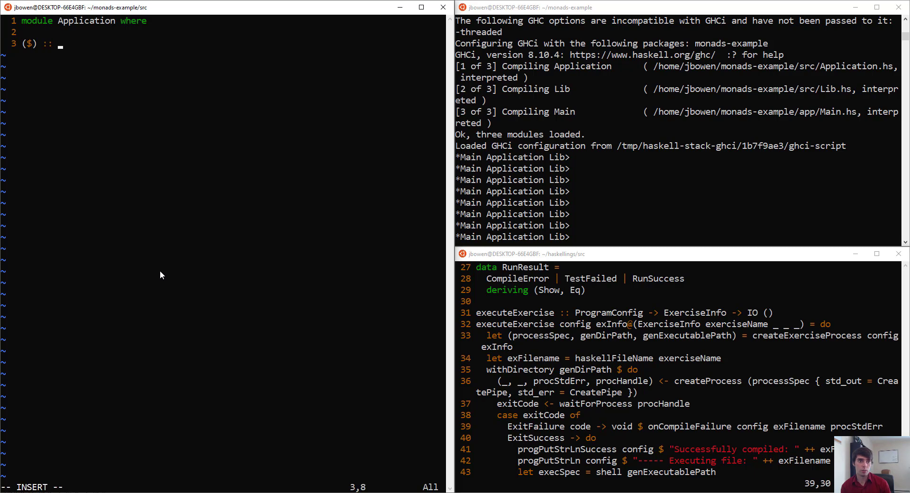
type("(")
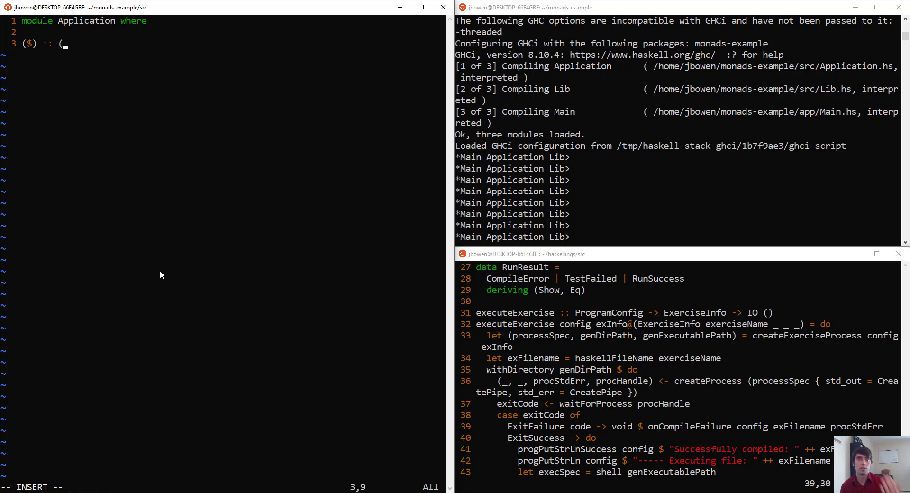
type("a -> b) -> a -> b")
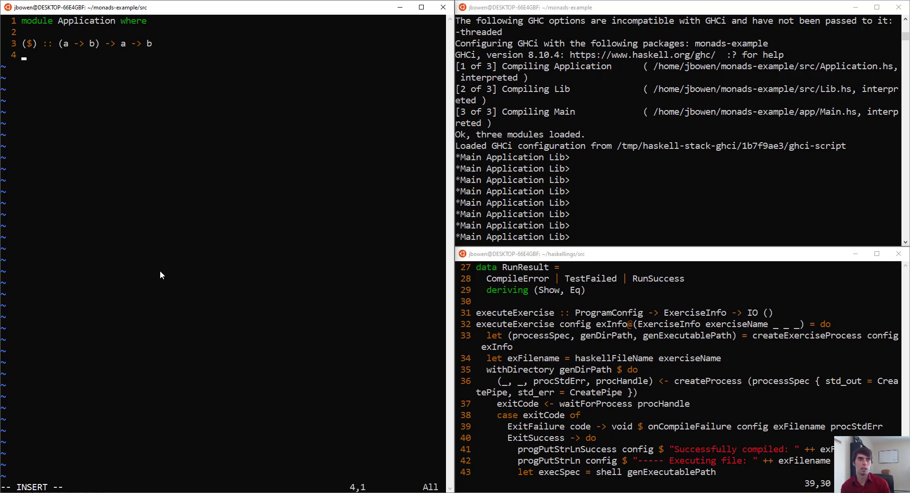
type("f")
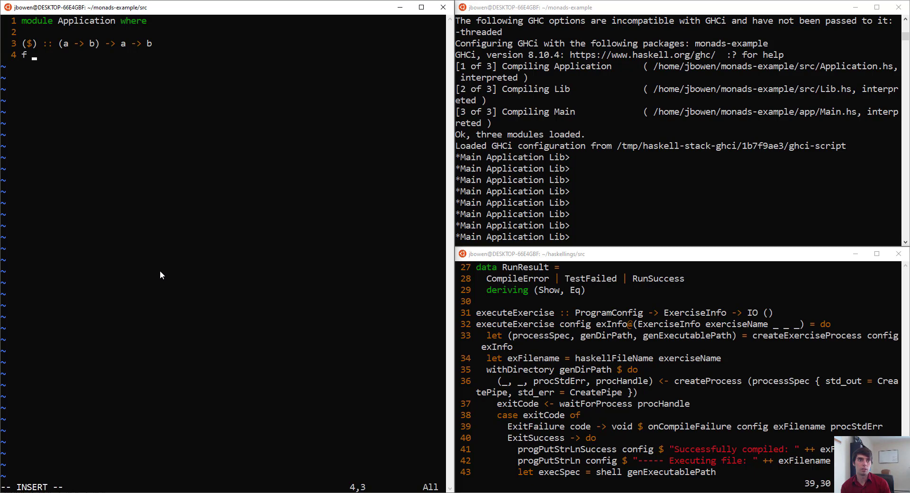
type("$ a =")
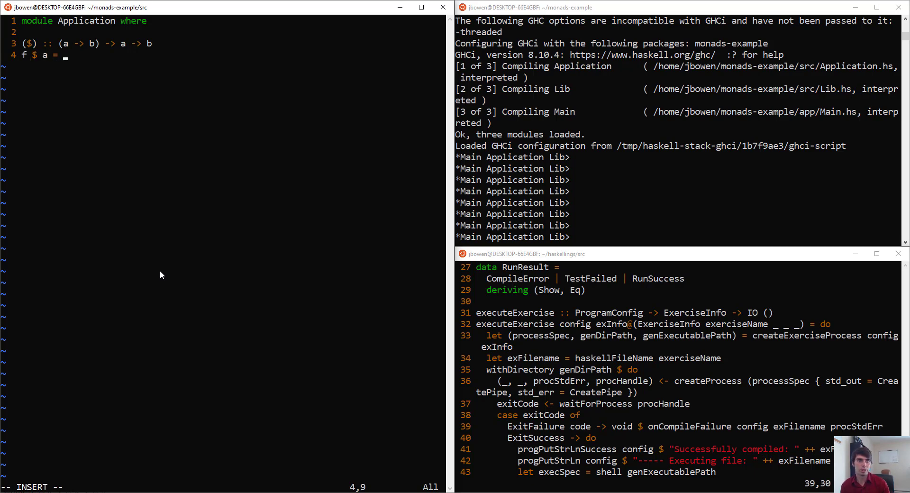
type("f a")
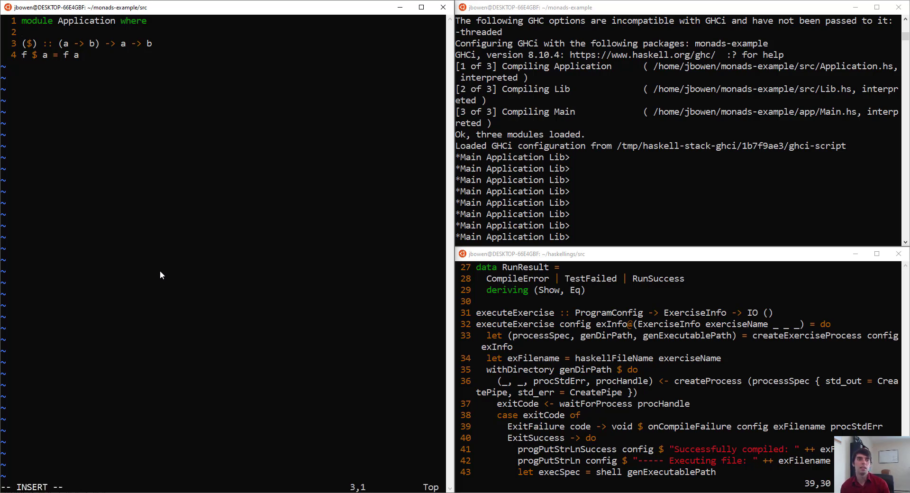
Add the fixity declaration infixr 0 $ above the ($) signature and save.
type("inf")
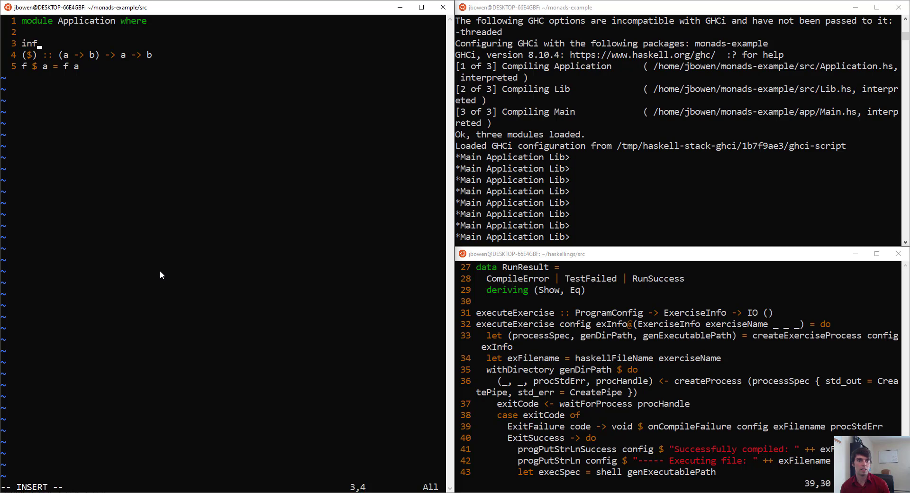
type("ixr 0")
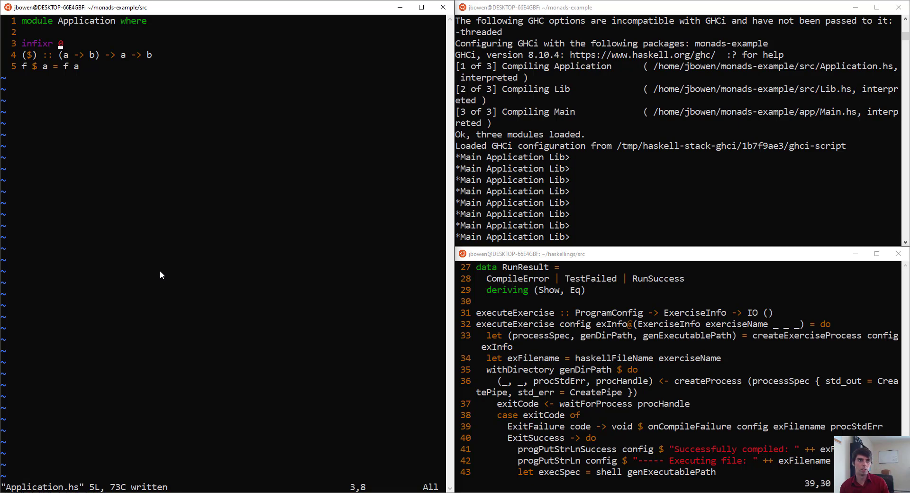
mouse_move(351, 299)
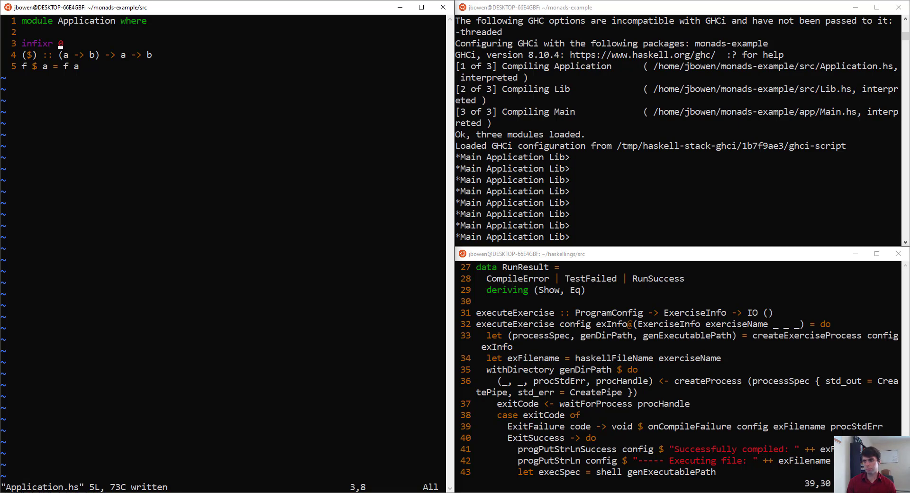
mouse_move(322, 163)
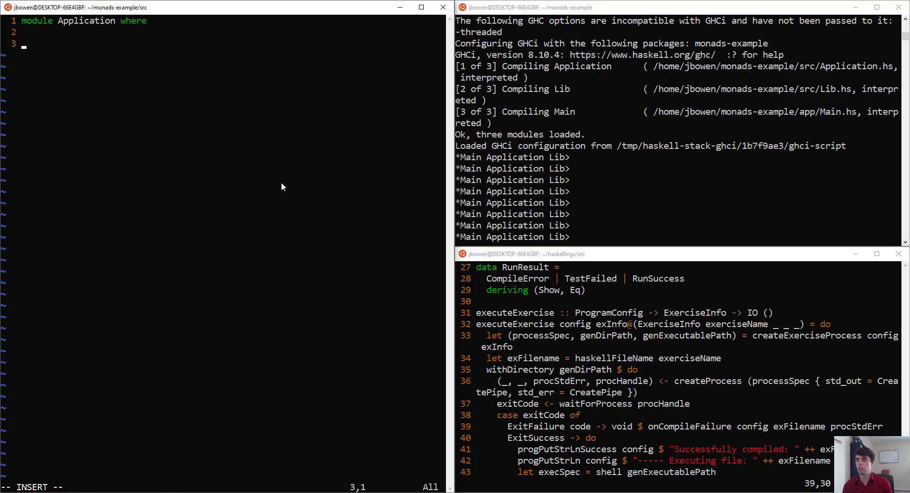
Define add5 :: Int -> Int as add5 = (+) 5.
type("add")
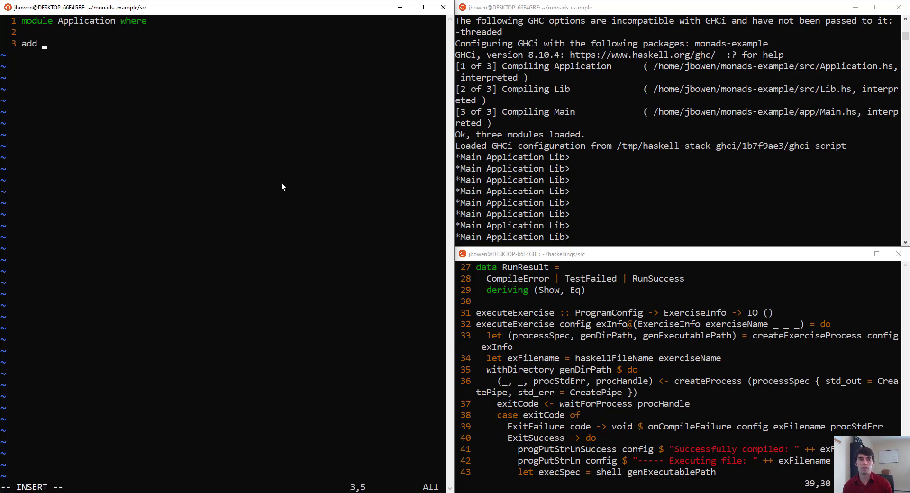
type(":: Int ->")
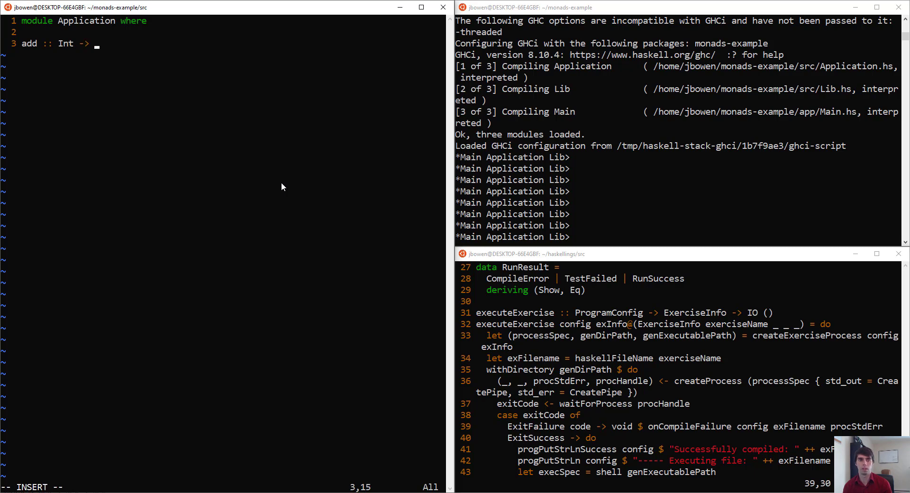
type("Int")
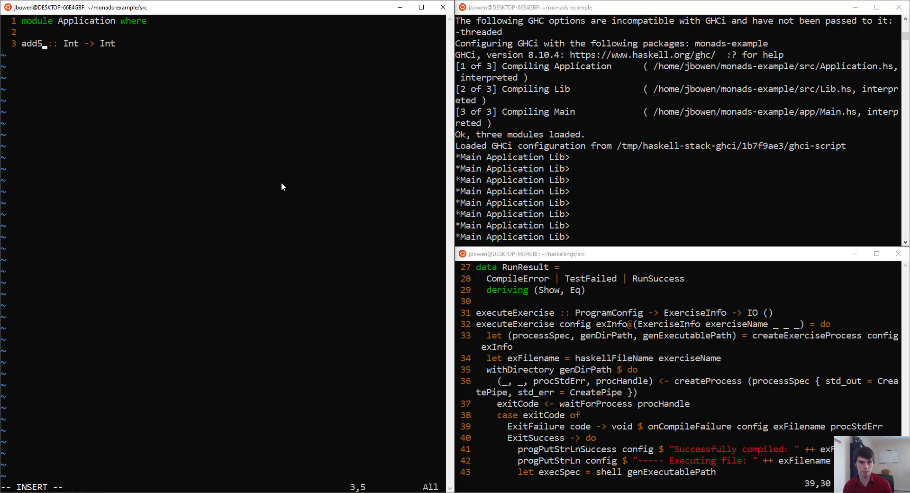
type("add5 =")
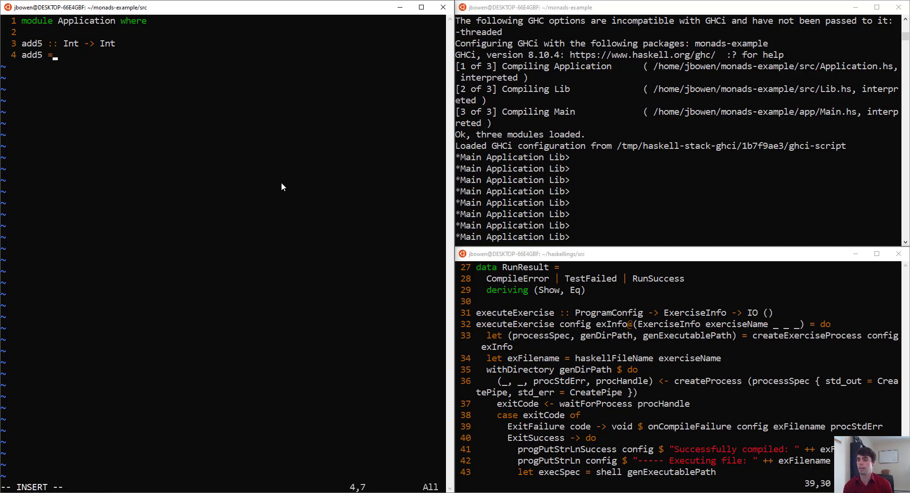
type("(+) 5")
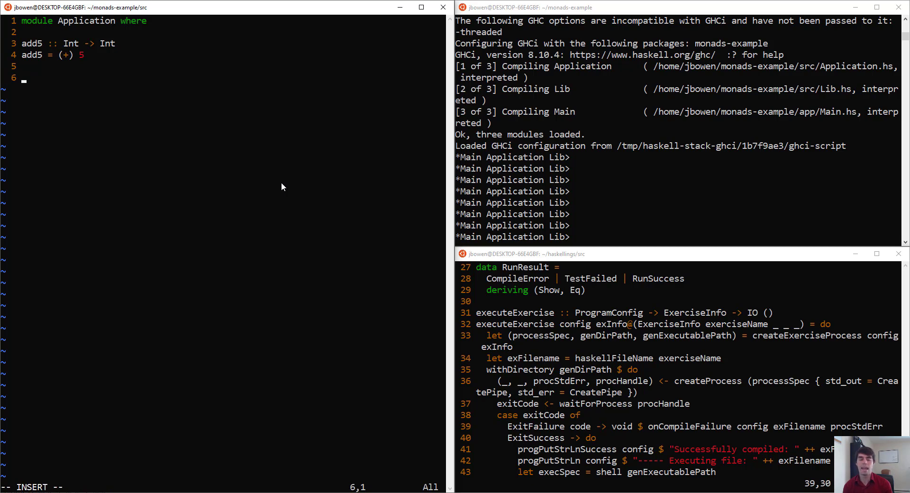
Define eleven = add5 6 and eleven' = add5 $ 6 as Ints, then save.
type("eleven ::")
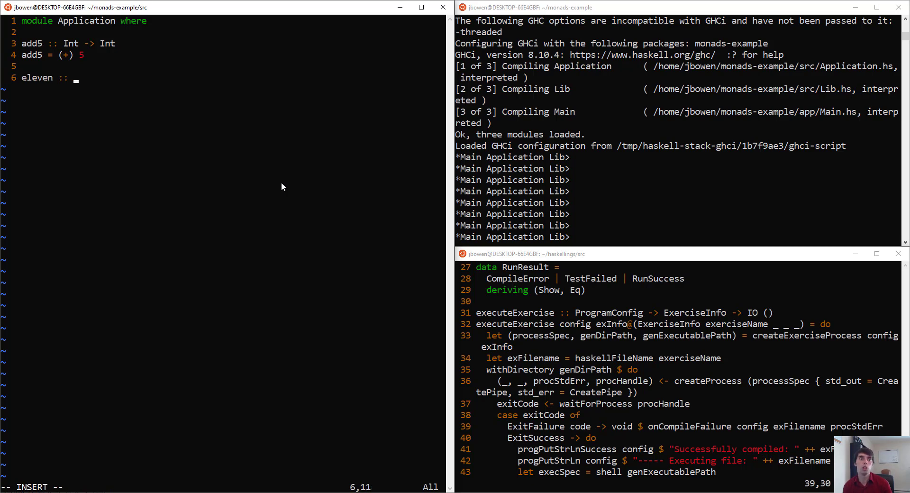
type("Int")
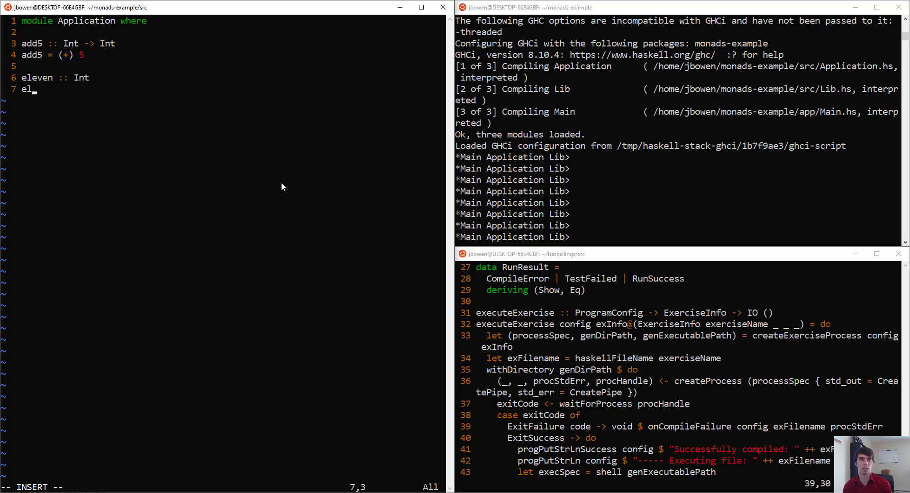
type("even = add5")
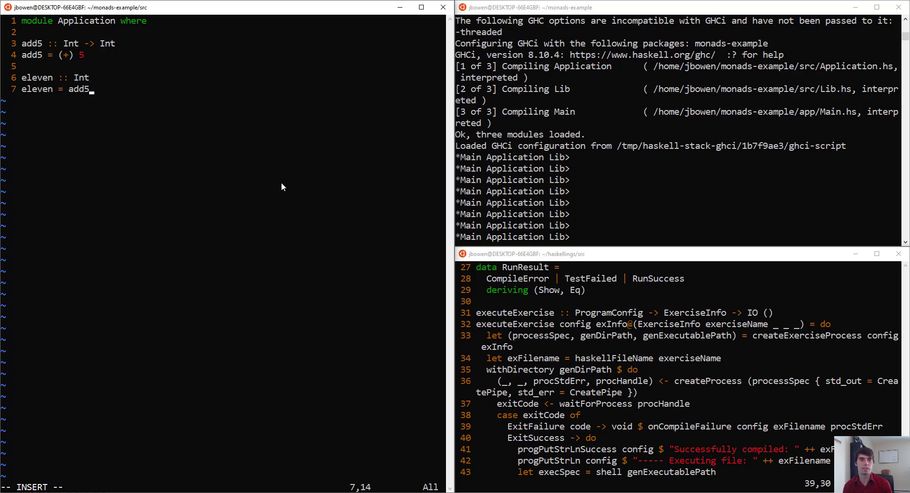
type("6")
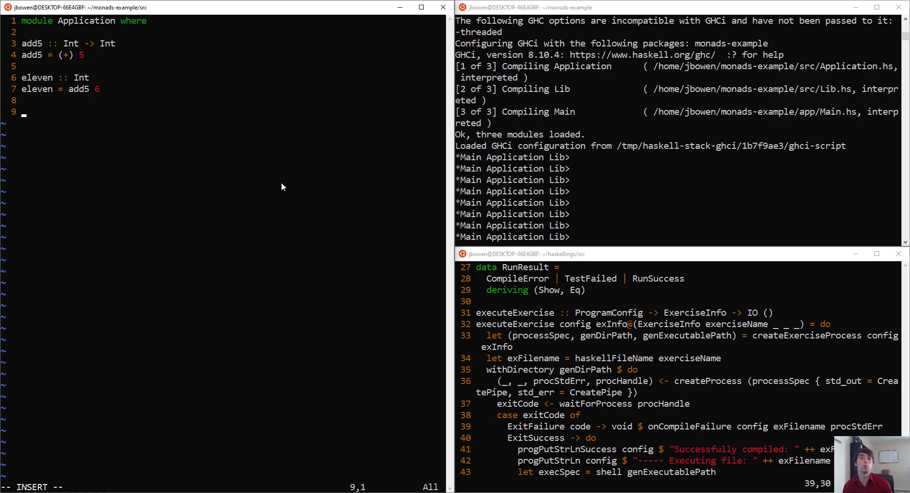
type("eleven' :: Int")
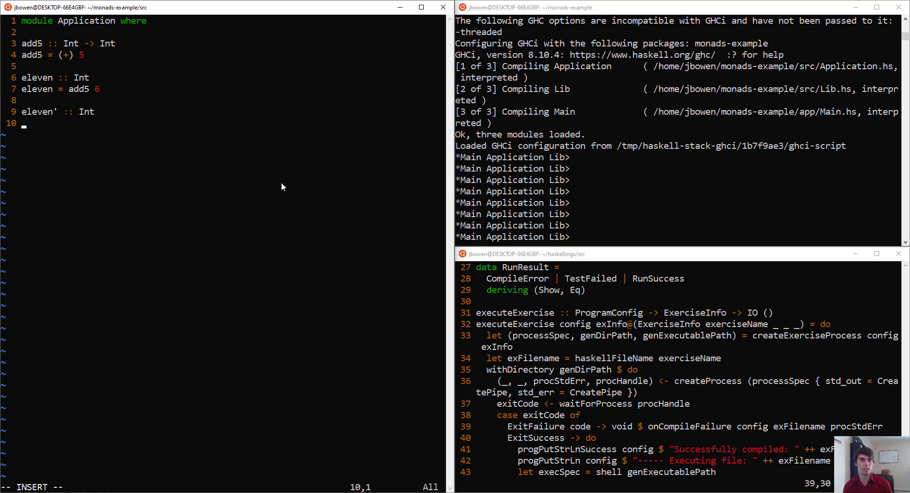
type("eleven' = add5 $")
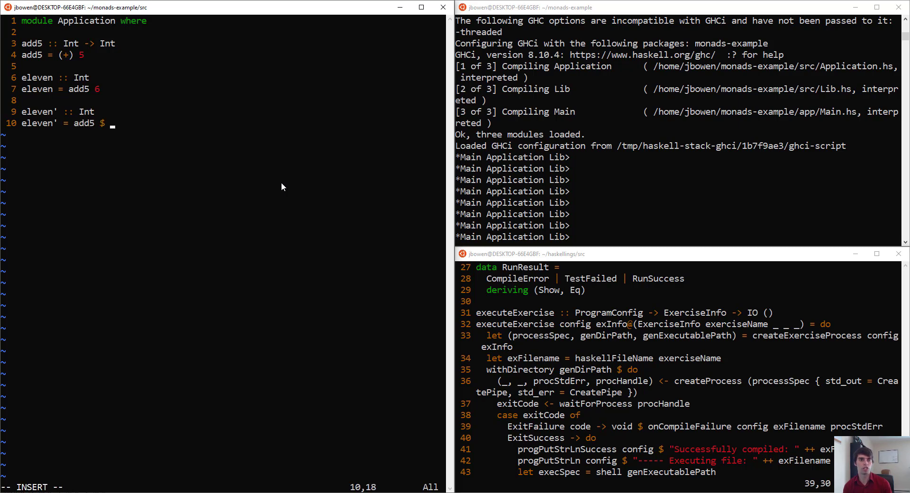
type("6")
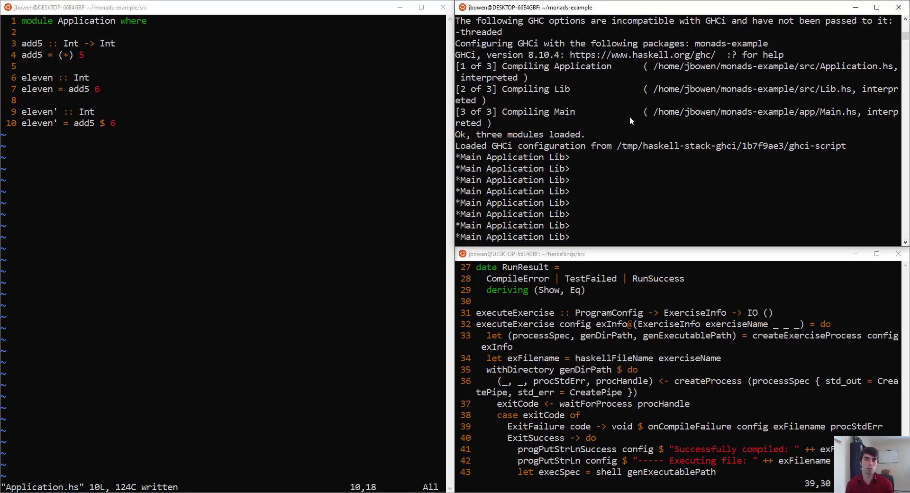
Reload the module in GHCi and evaluate eleven and eleven', both giving 11.
type(":r")
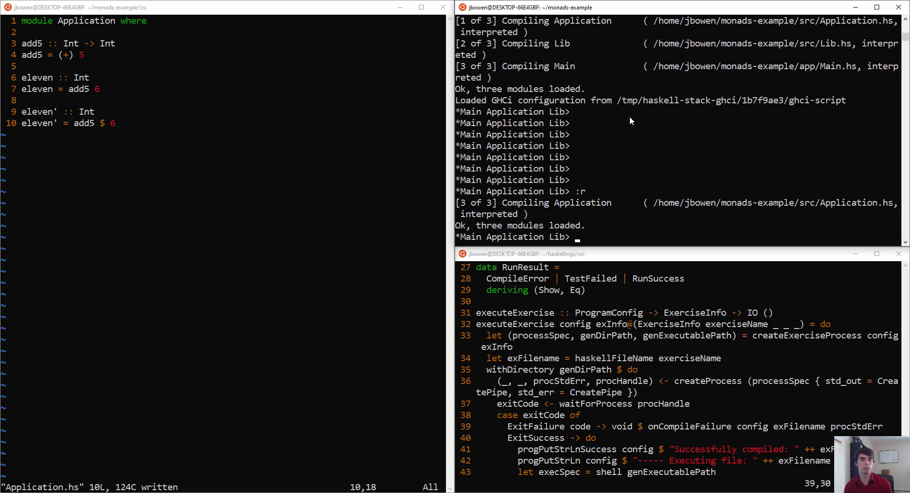
type("eleven")
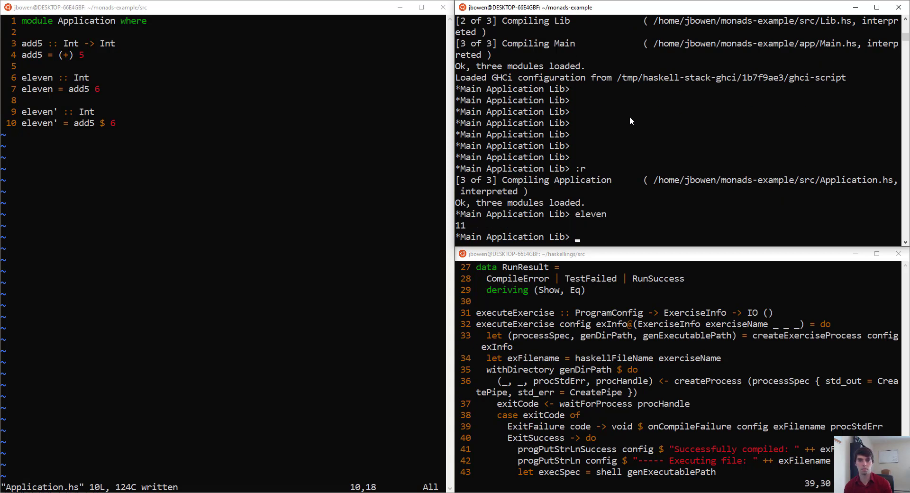
type("eleven'")
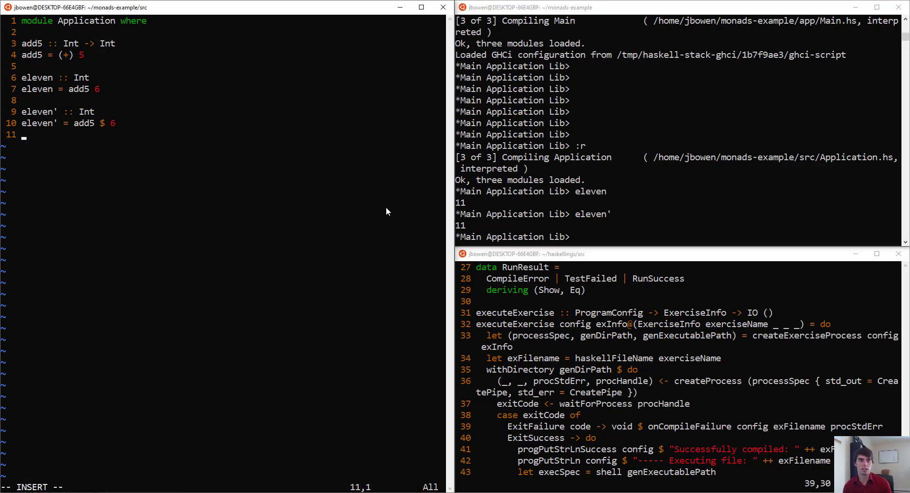
Write value :: Int with value = (+) 11 add5 6 and save it.
type("value =")
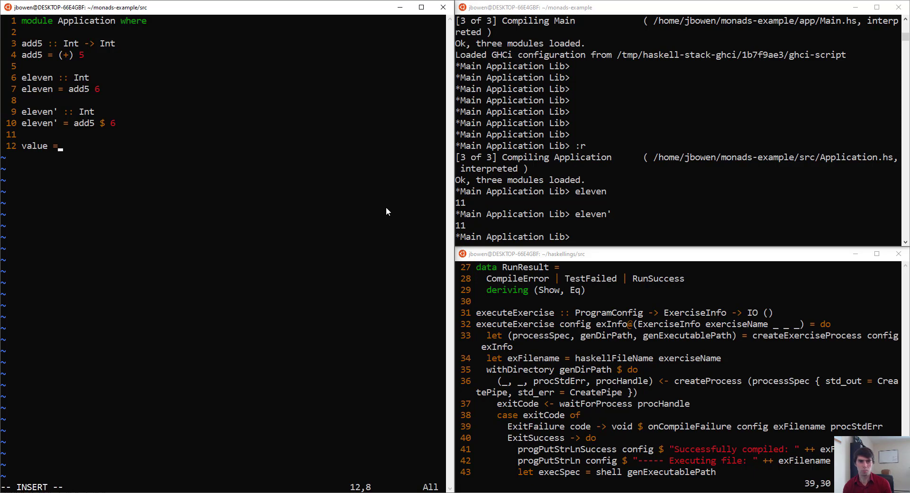
type("(+)")
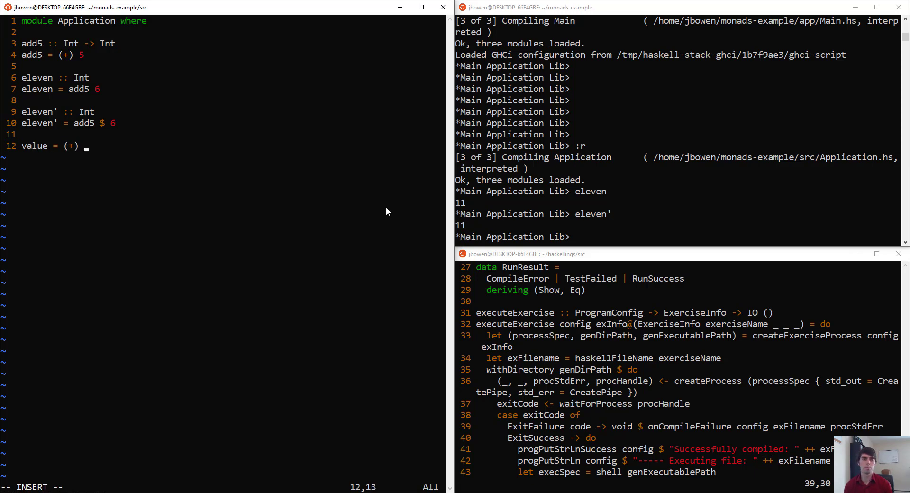
type("11")
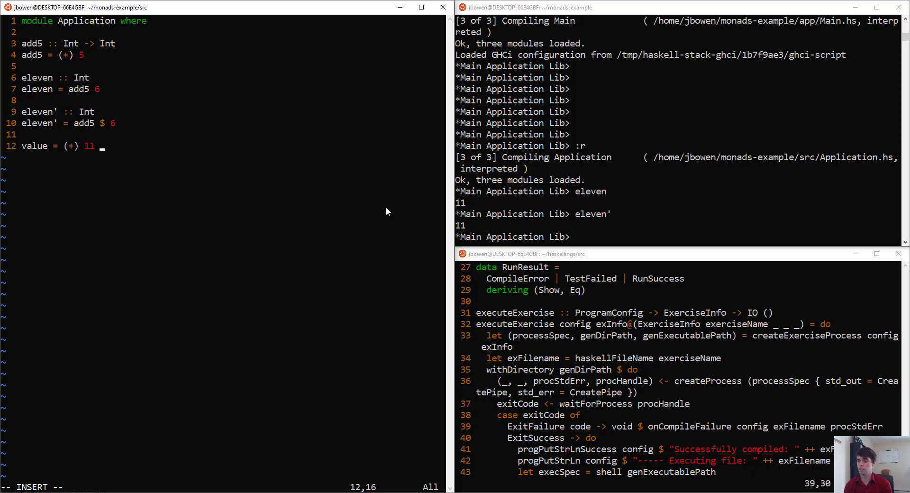
type("add5 6")
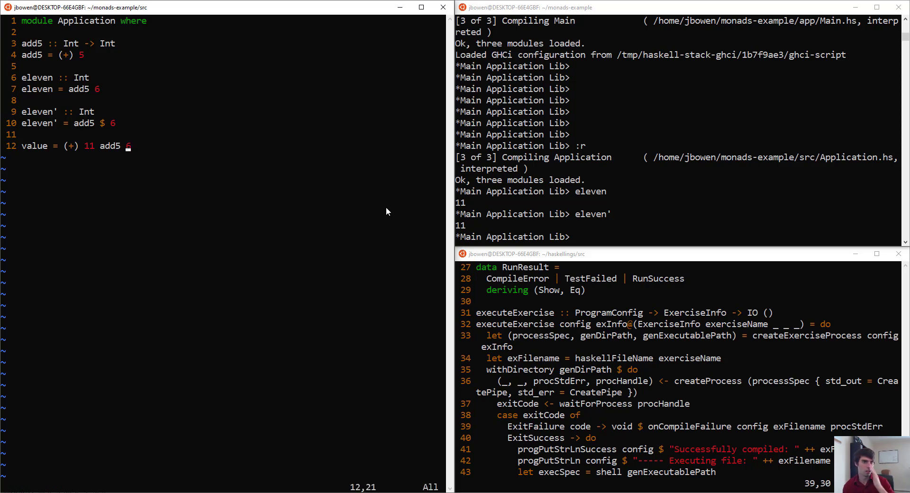
left_click(104, 146)
type("v")
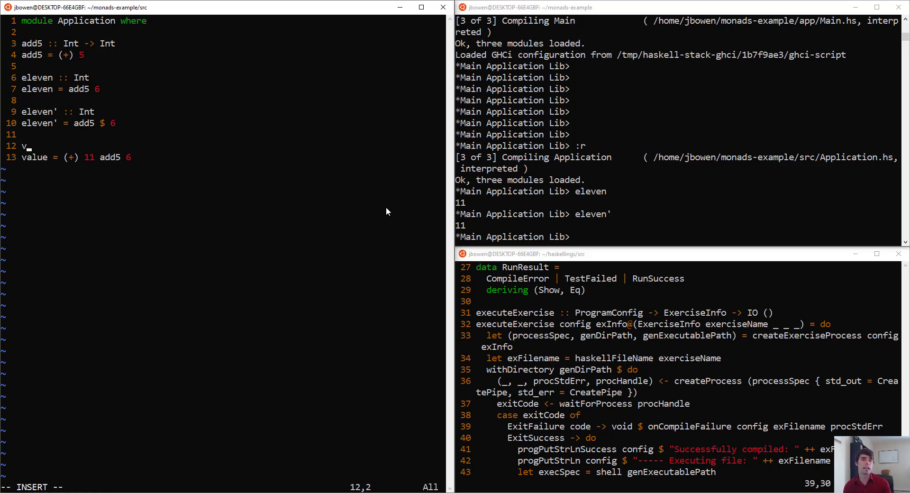
type("alue :: Int")
left_click(677, 237)
type(":r")
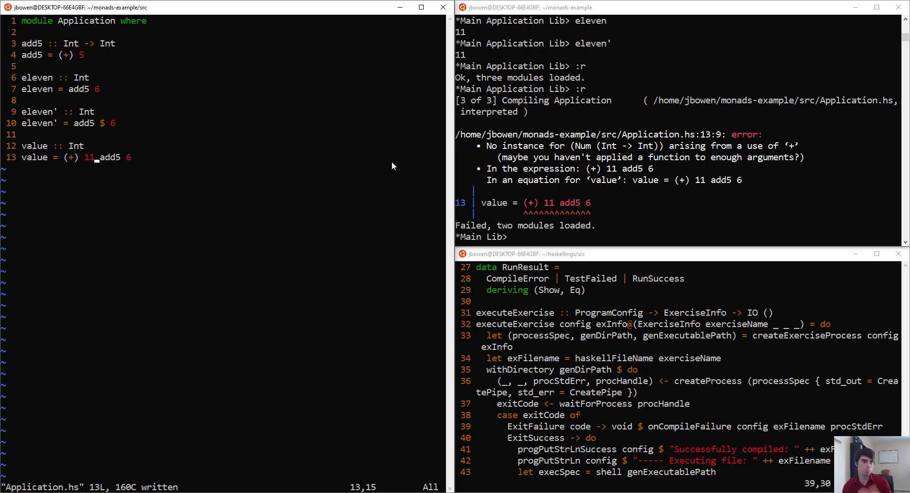
Rewrite value as (+) 11 $ 6 + 7 * 11 - 4 so GHCi evaluates it to 90.
type("(")
left_click(678, 237)
type(":r")
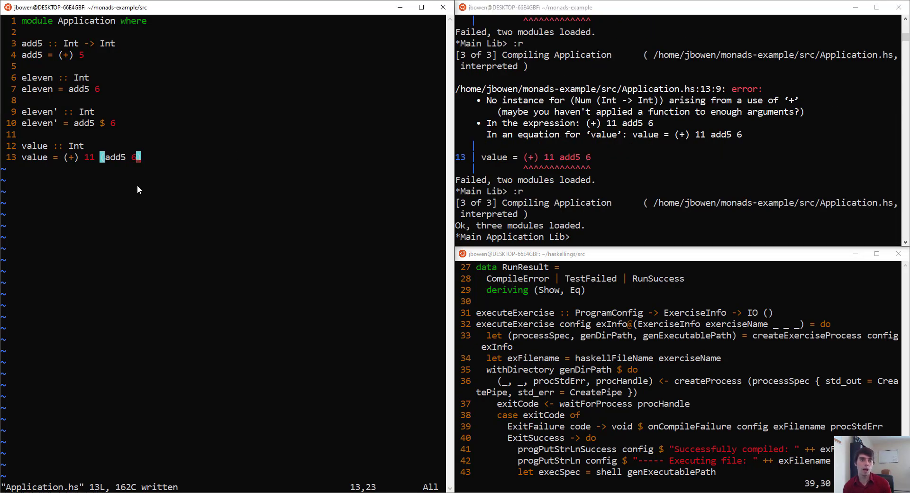
type("$")
left_click(679, 236)
type("value")
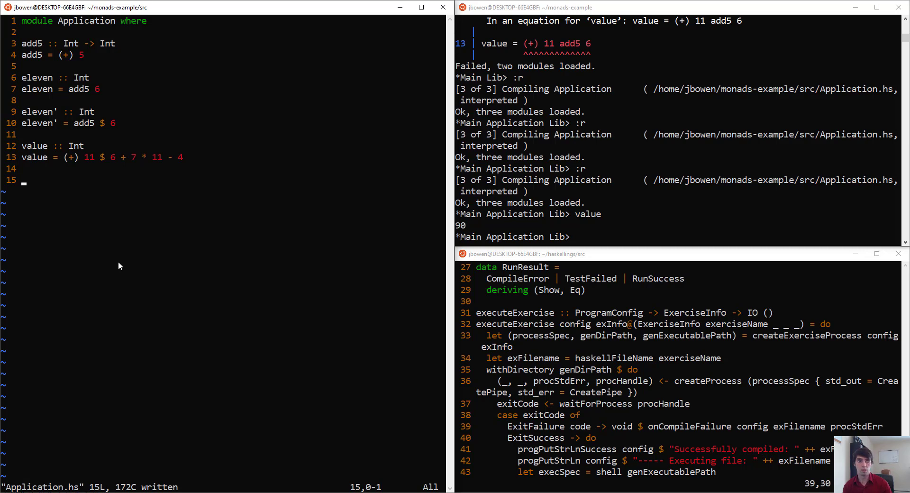
Add value' :: Int defined as (*) $ 23 $ 15, save and reload in GHCi.
key("i")
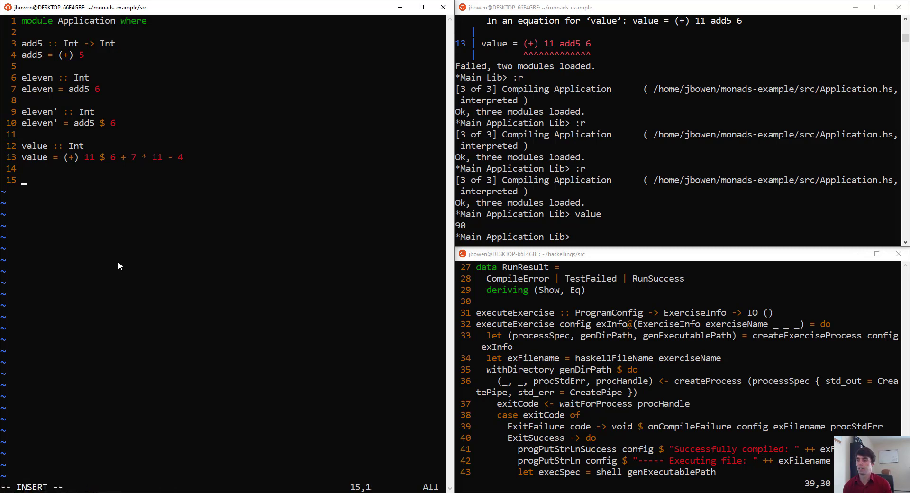
type("value' :: Int")
type("value' = (*) 23 15")
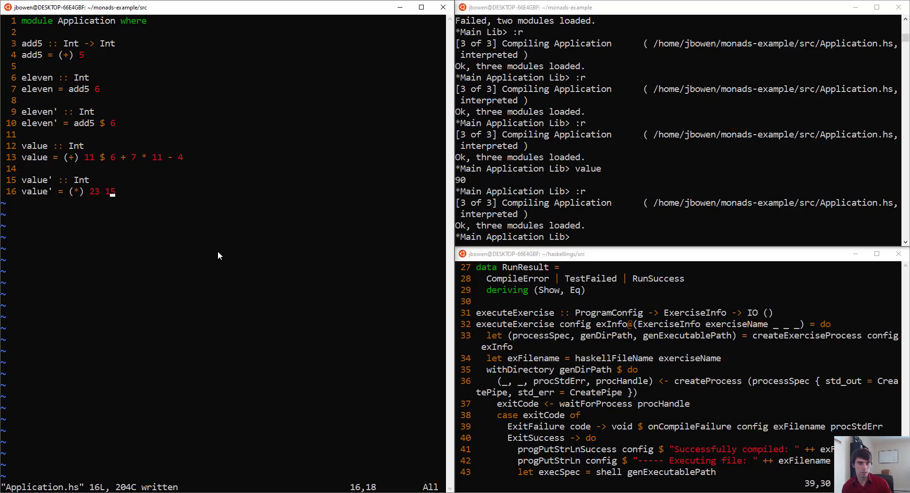
type("$")
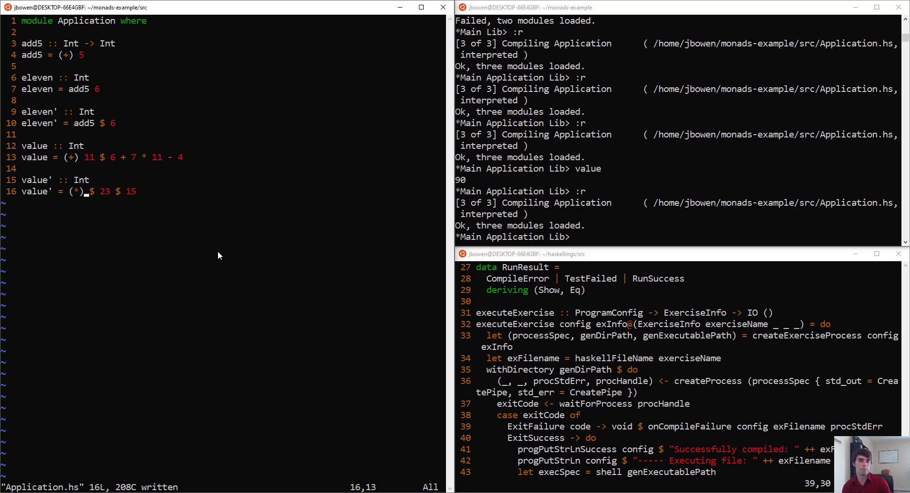
mouse_move(635, 122)
type("2 +")
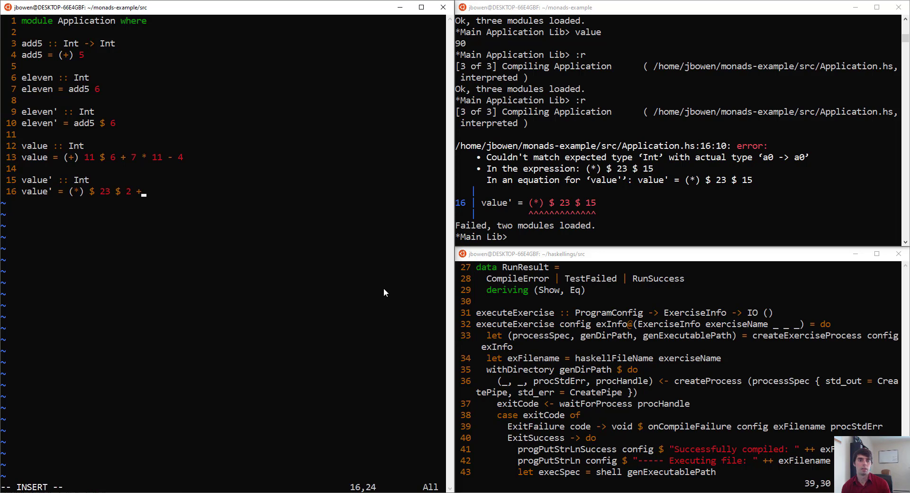
Fix value' to (*) 23 $ (+ 10) $ 2 + 3 and stub functions, arguments and results.
type("3")
left_click(678, 237)
type(":r")
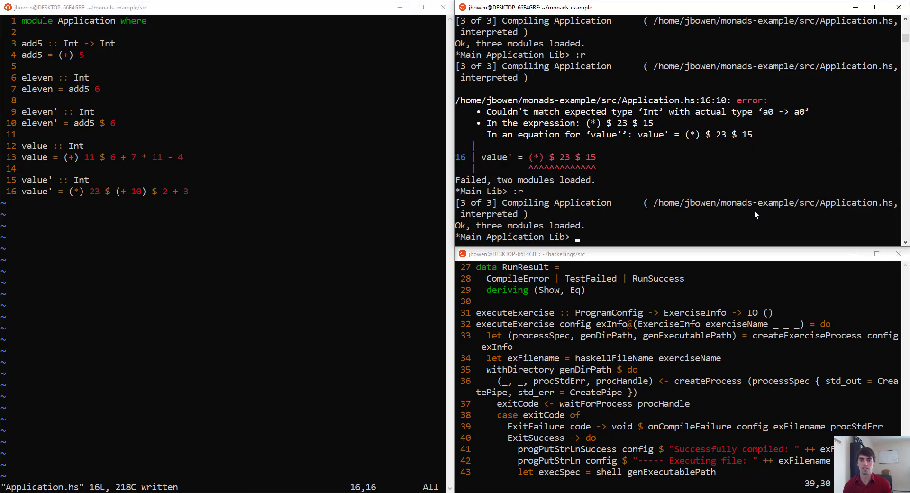
type("value'")
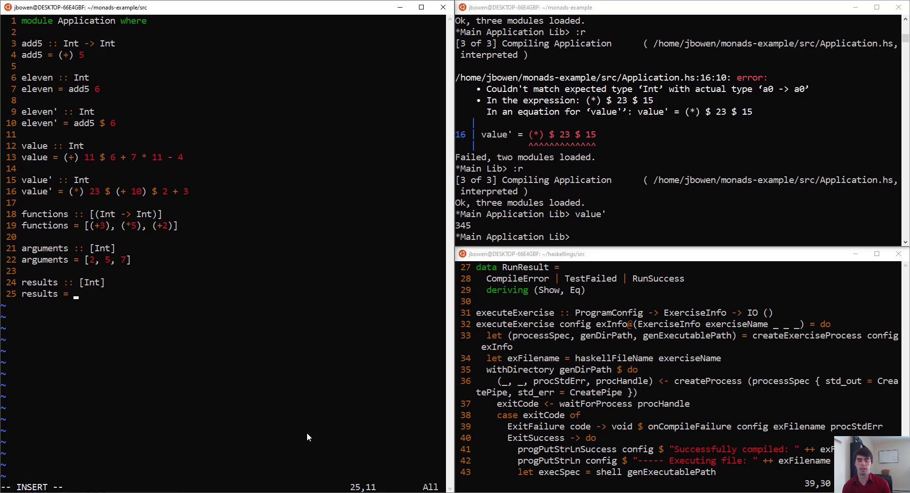
Define results as zipWith (\f a -> f a) functions arguments.
type("zipWith")
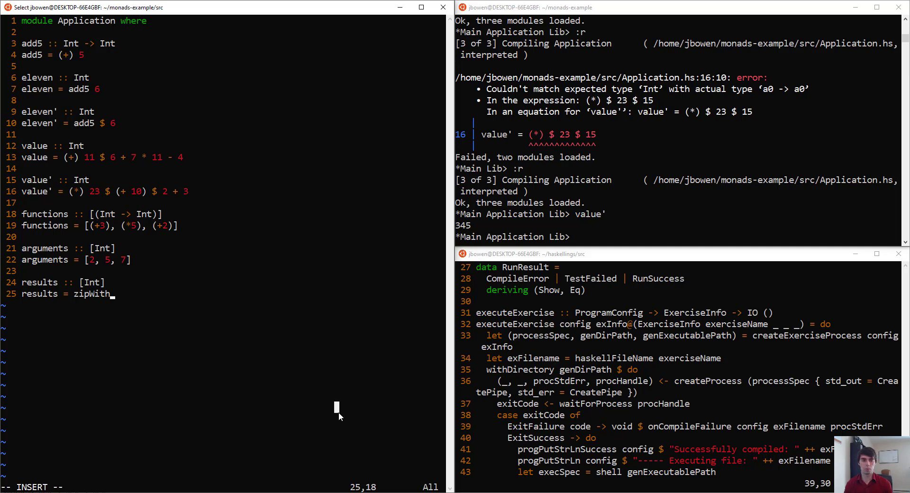
type("()")
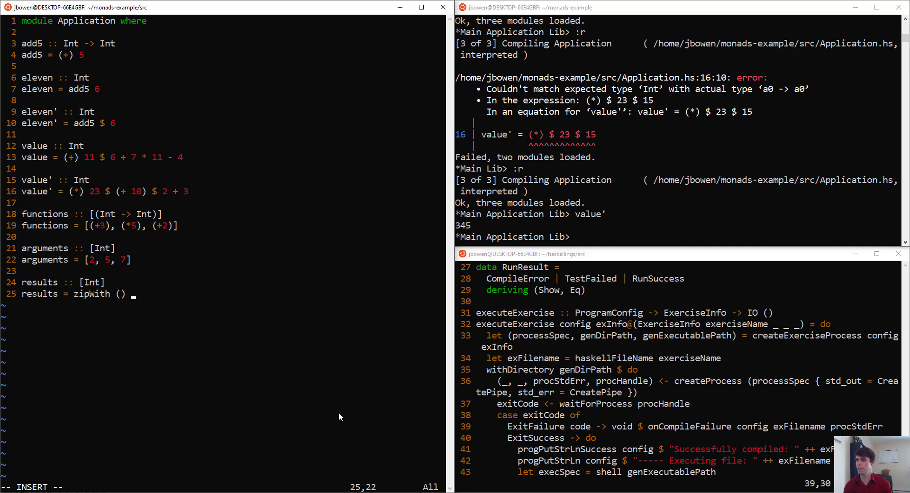
type("functions argu")
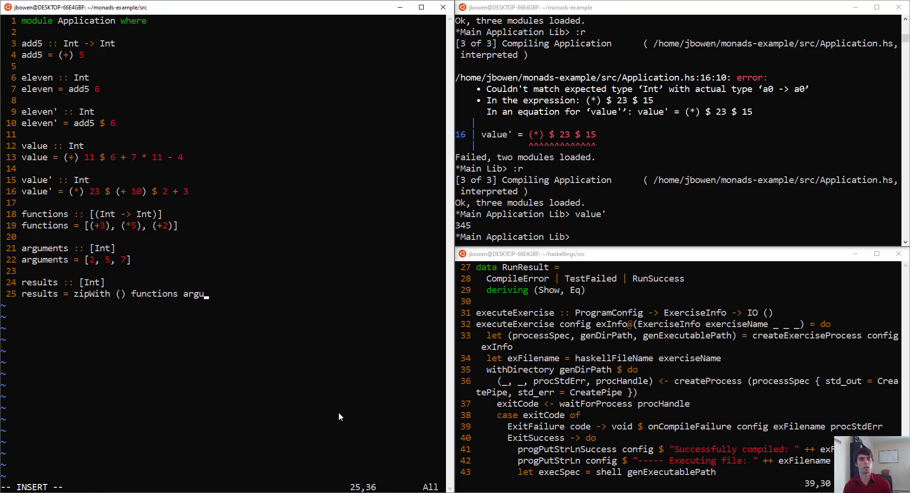
type("ments")
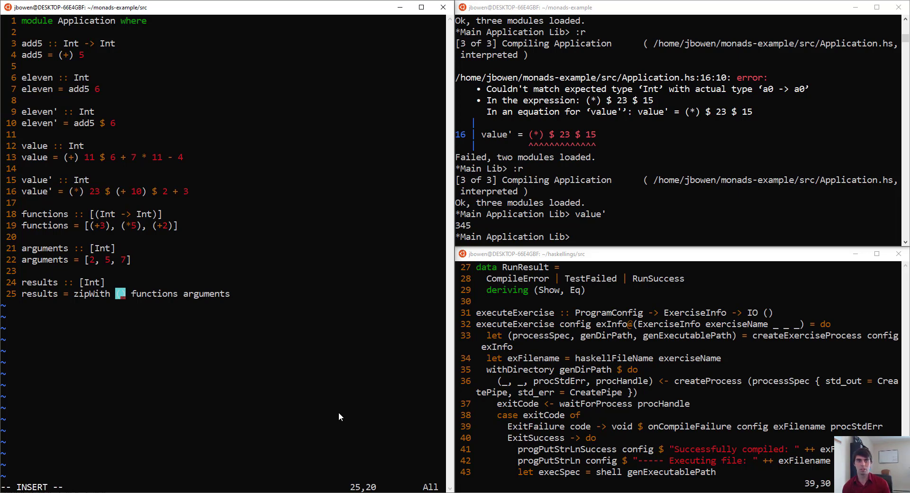
type("\\f")
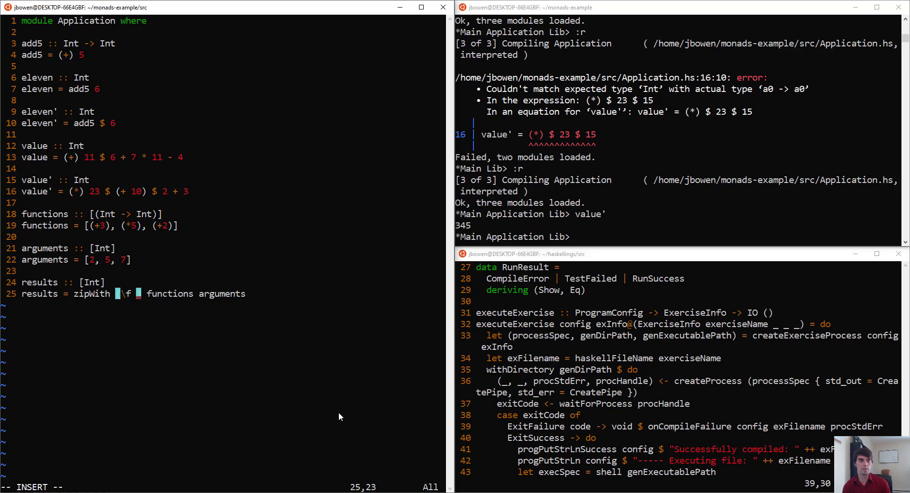
type("a -> f a")
left_click(678, 236)
type("results")
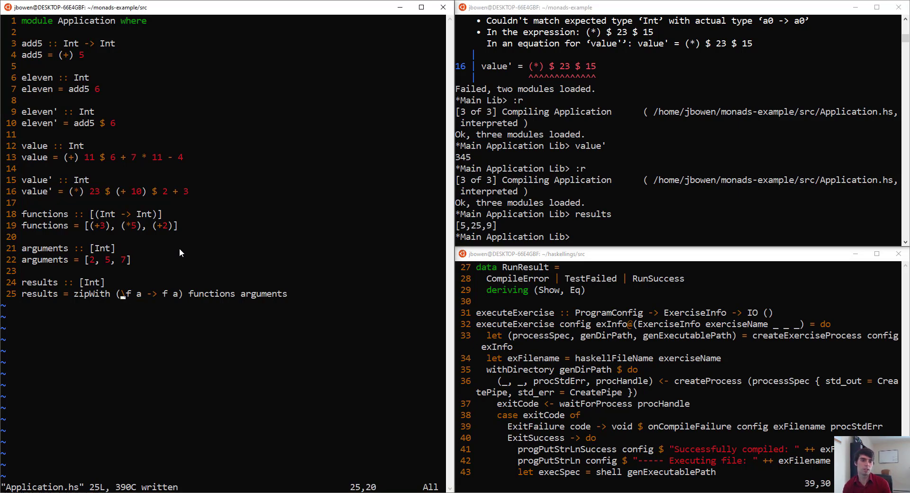
Replace the lambda with ($), confirm [5,25,9] in GHCi, then empty results.
type("($)")
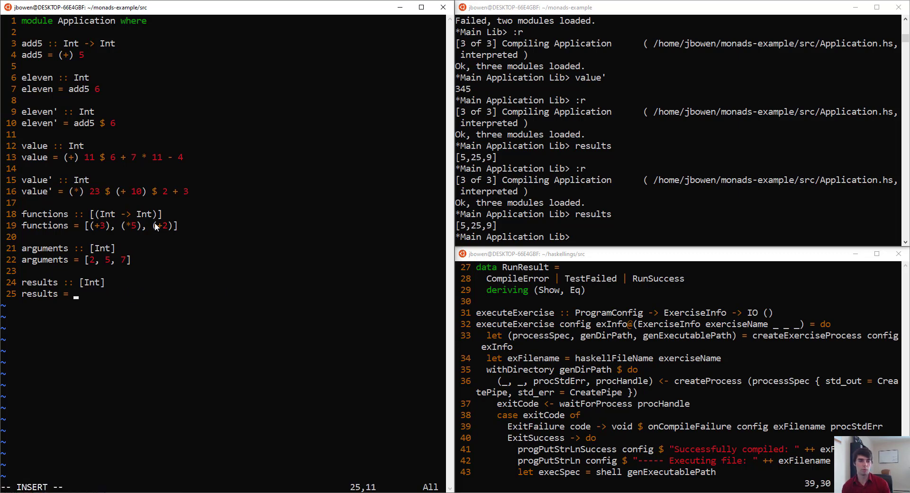
Define results as map ($ 0) functions and reload the module in GHCi to get [3,0,2].
type("map ($")
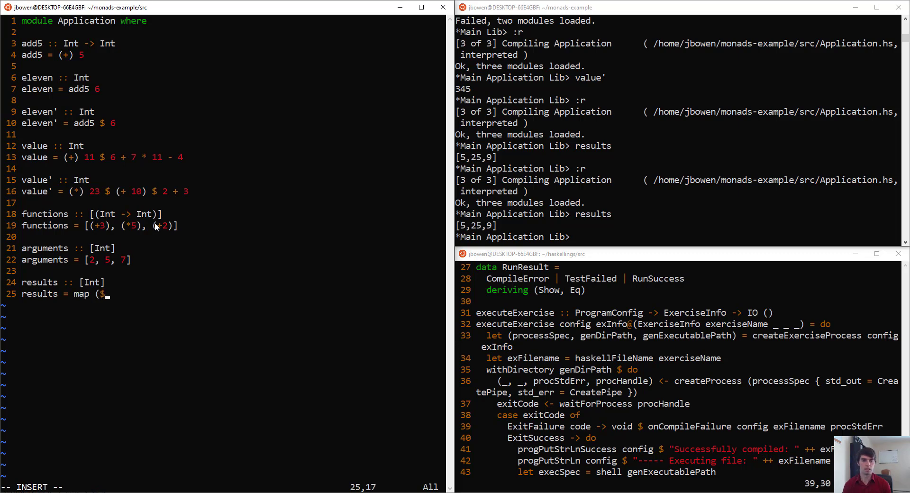
type("0)")
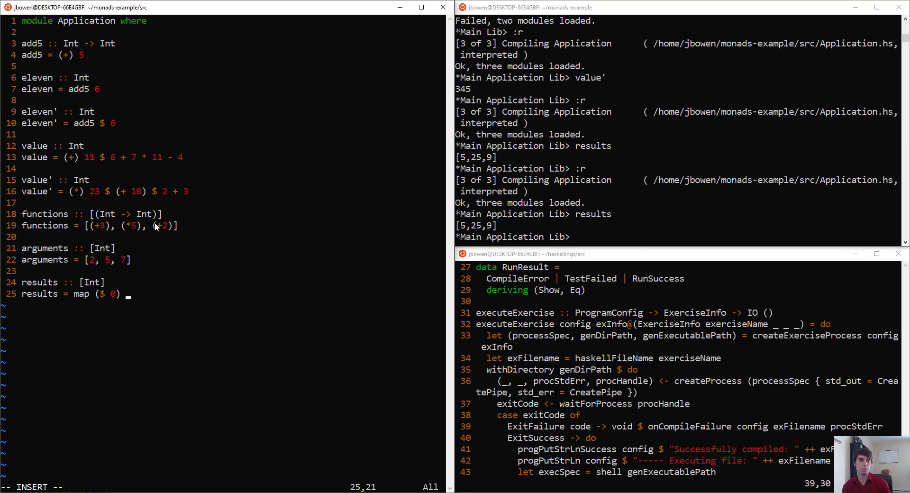
type("functions")
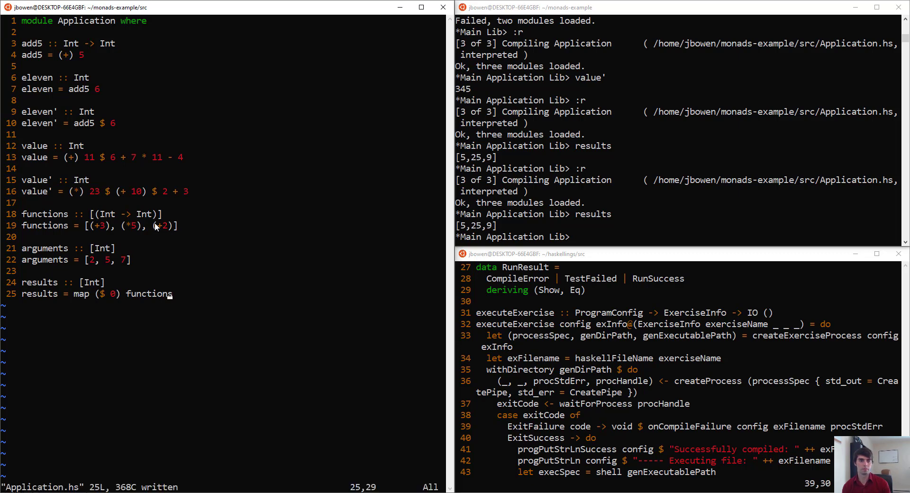
type(":r")
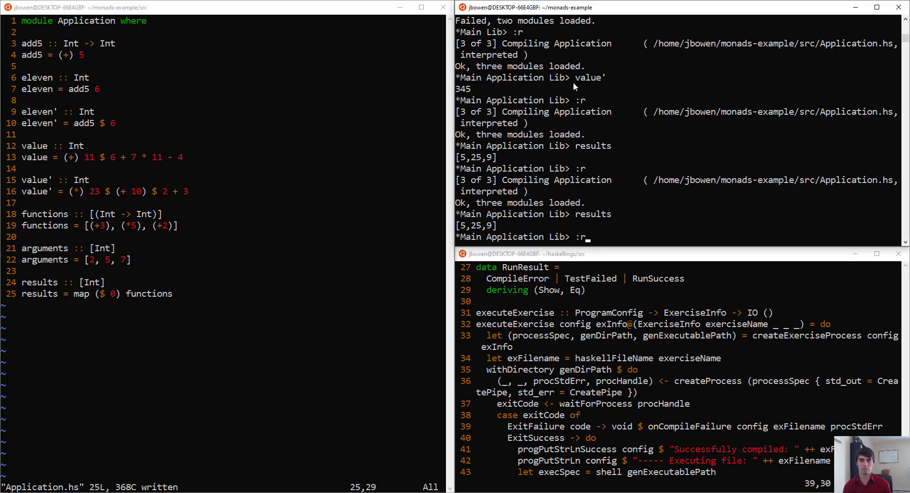
key("Return")
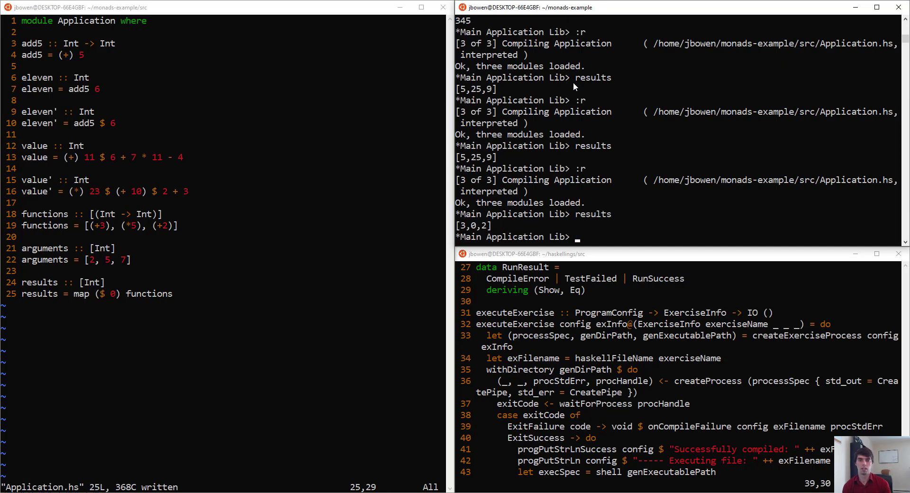